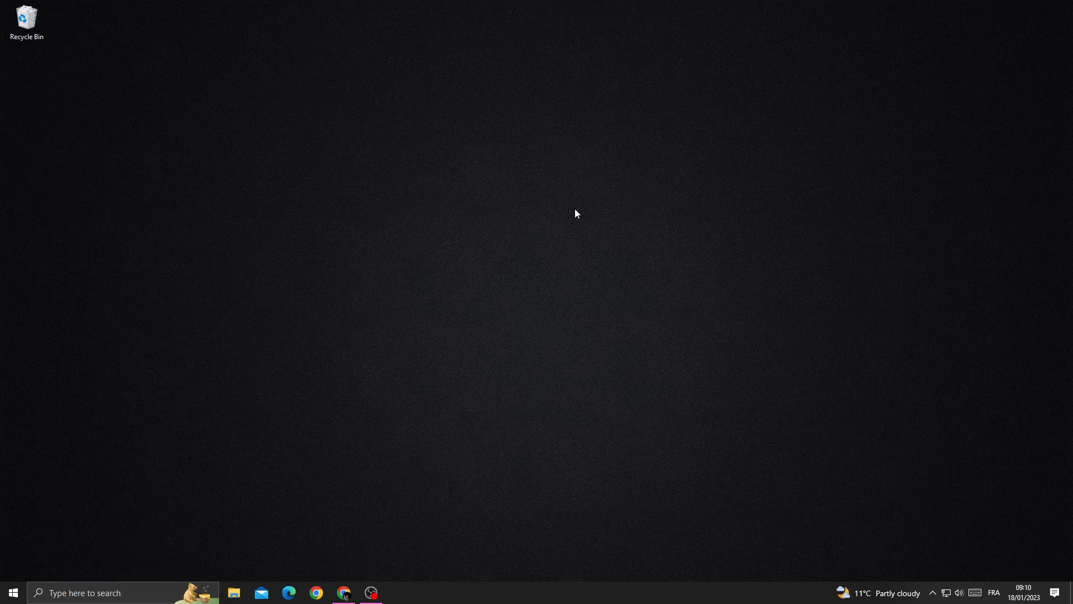
mouse_move(578, 209)
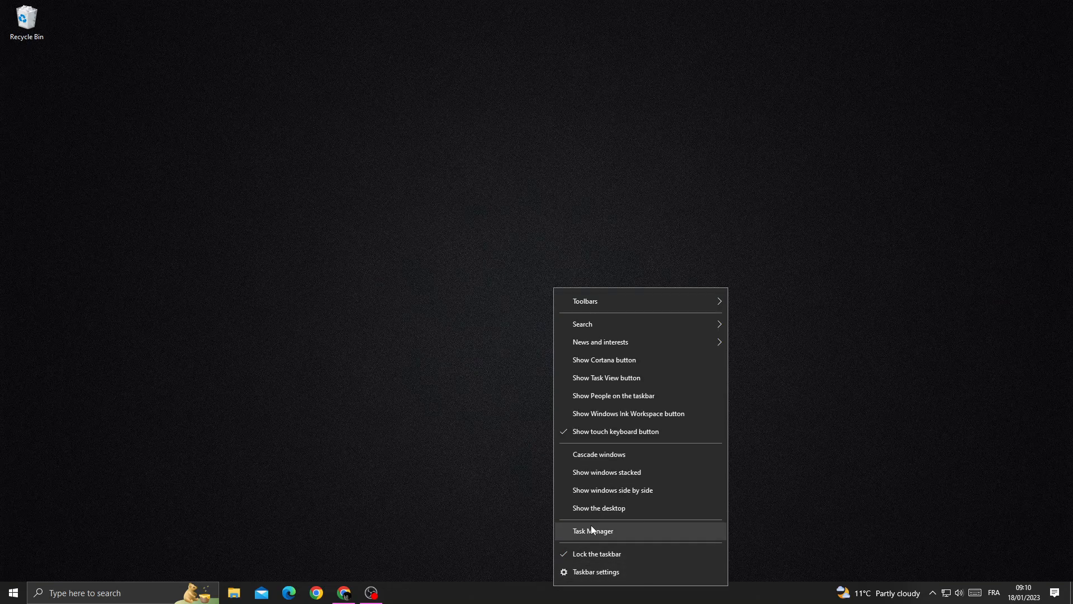
- Show Task Manager's Details list of executables with PIDs, status and users, scrolled down
left_click(593, 530)
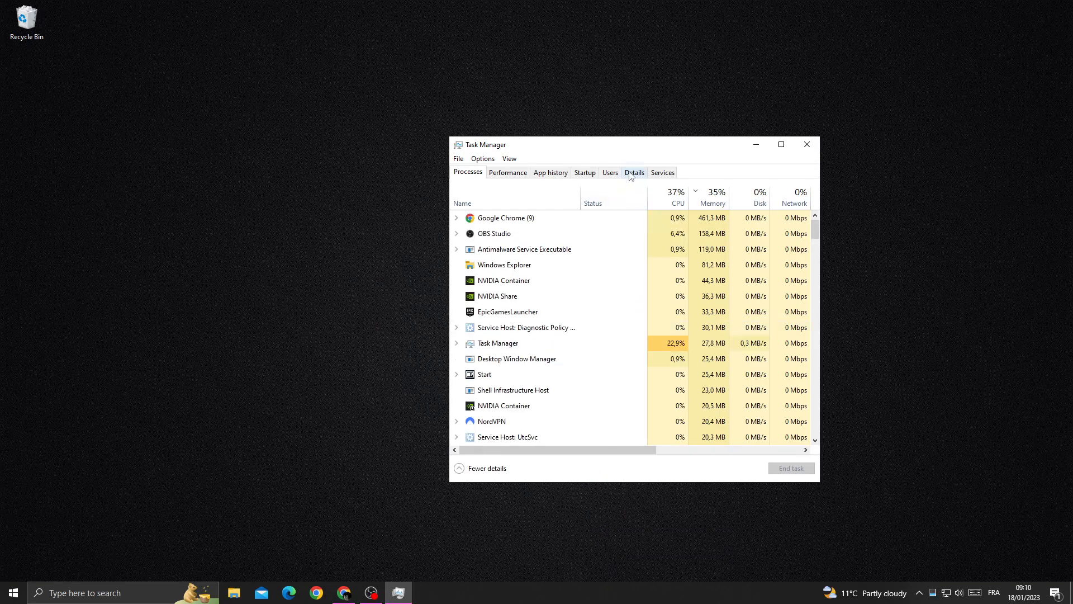
left_click(633, 172)
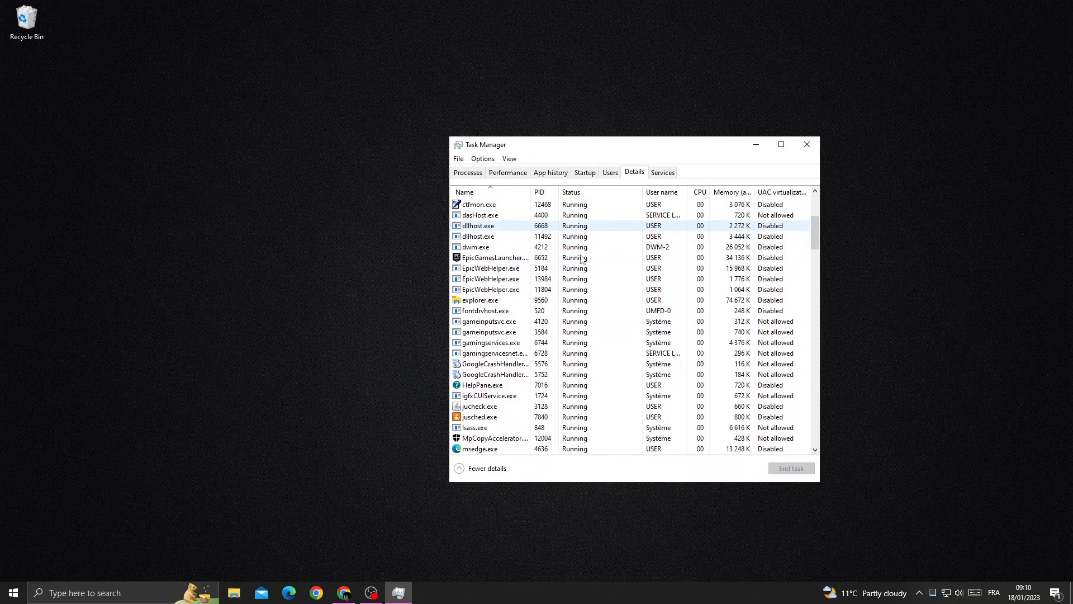
scroll("down", 3)
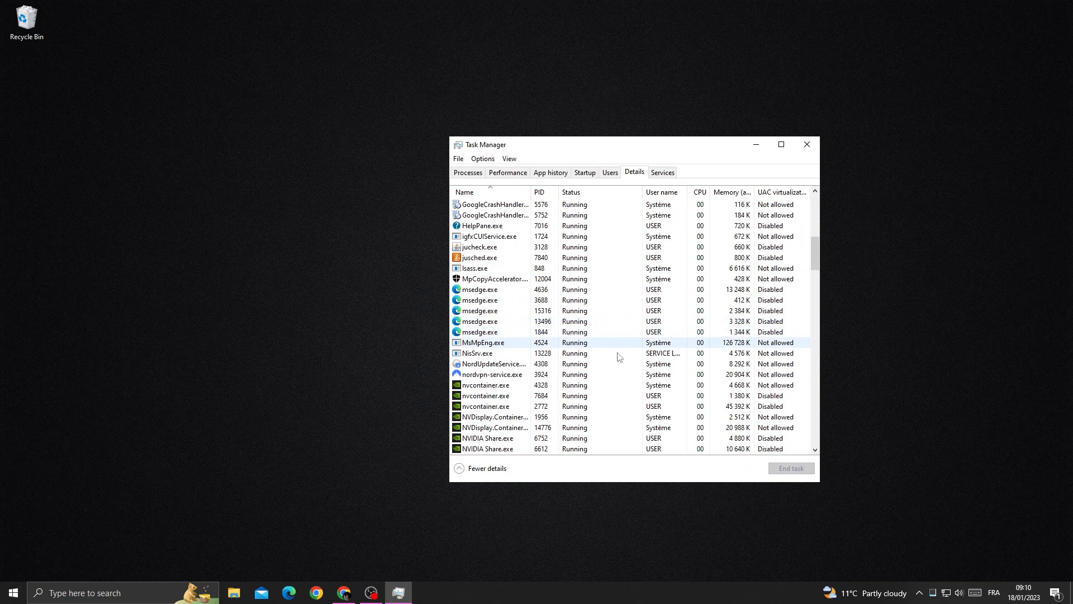
- Set nordvpn-service.exe (PID 3924) to High priority from its context menu
left_click(489, 375)
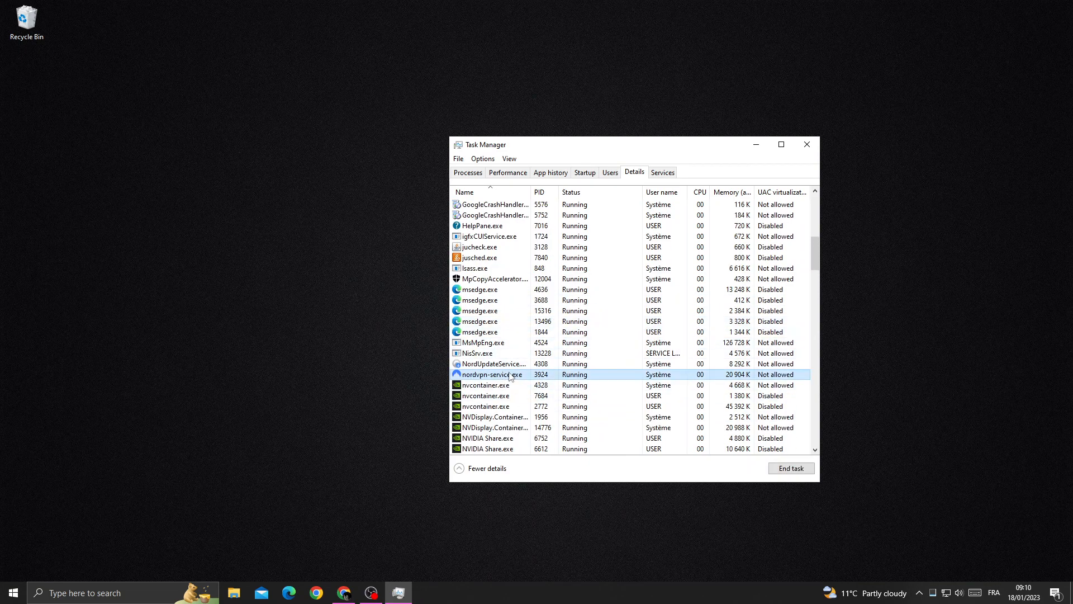
right_click(490, 375)
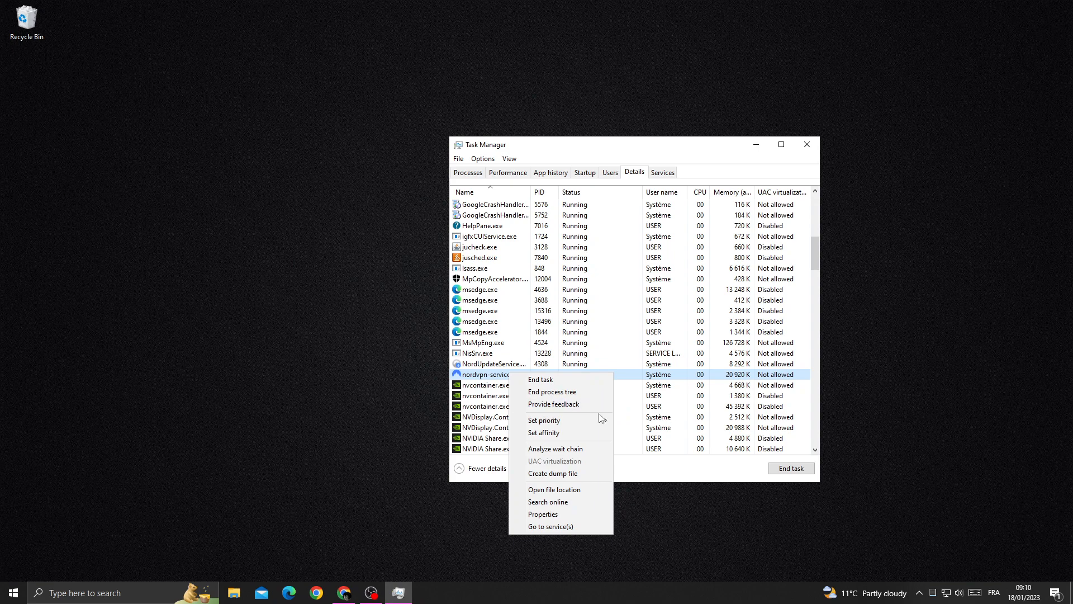
left_click(544, 419)
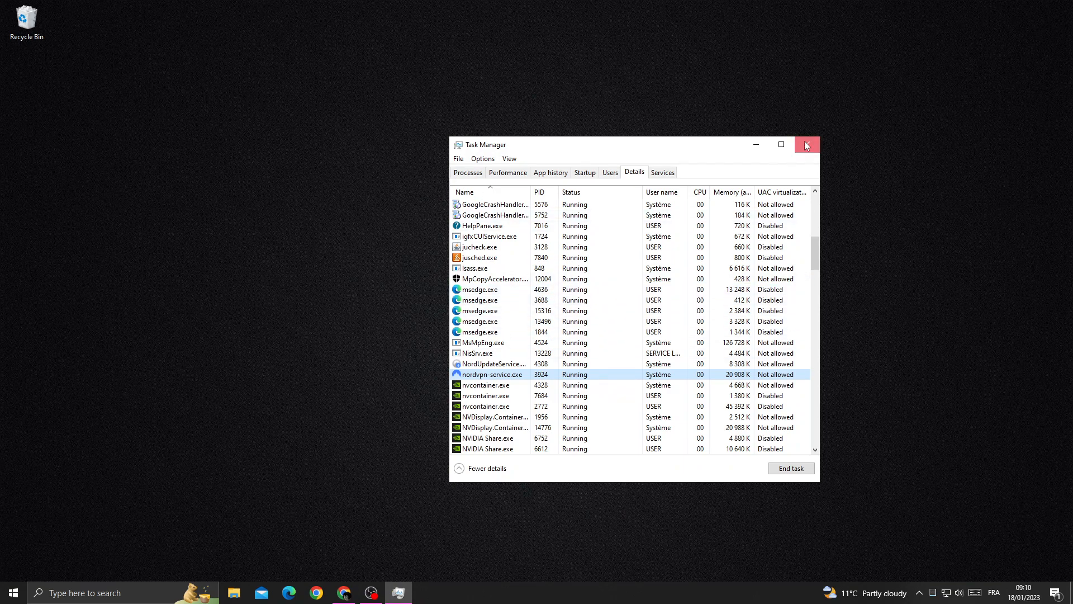
- Close Task Manager and return to the Windows desktop
left_click(806, 144)
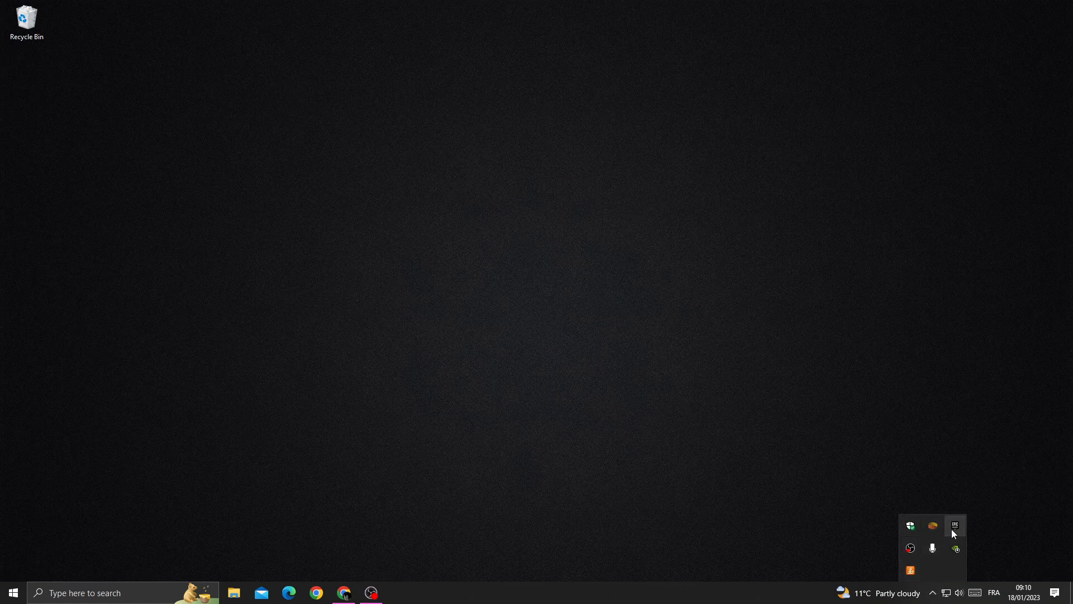
mouse_move(938, 599)
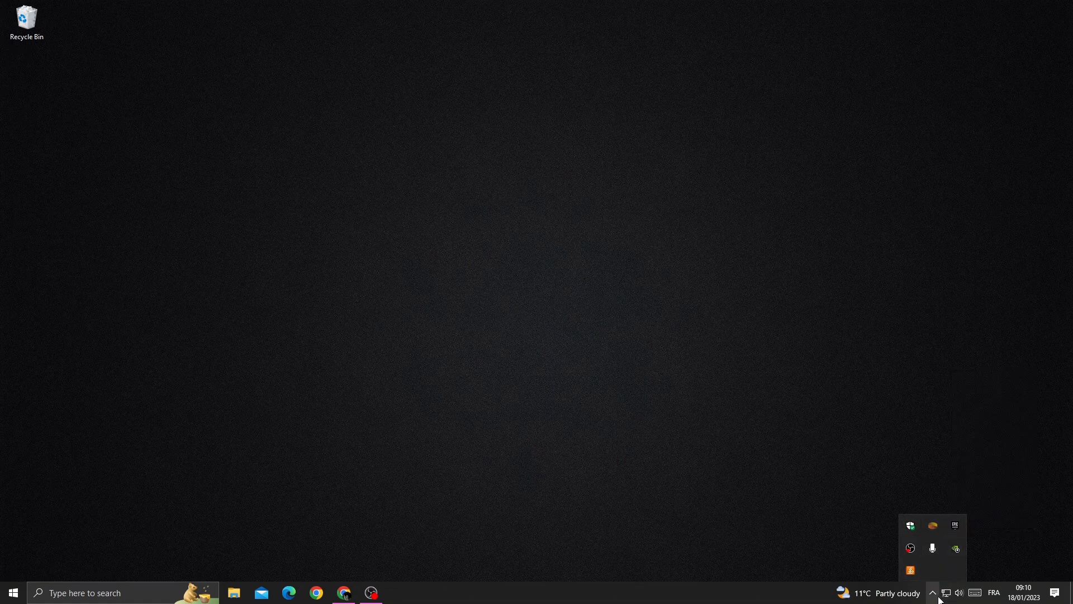